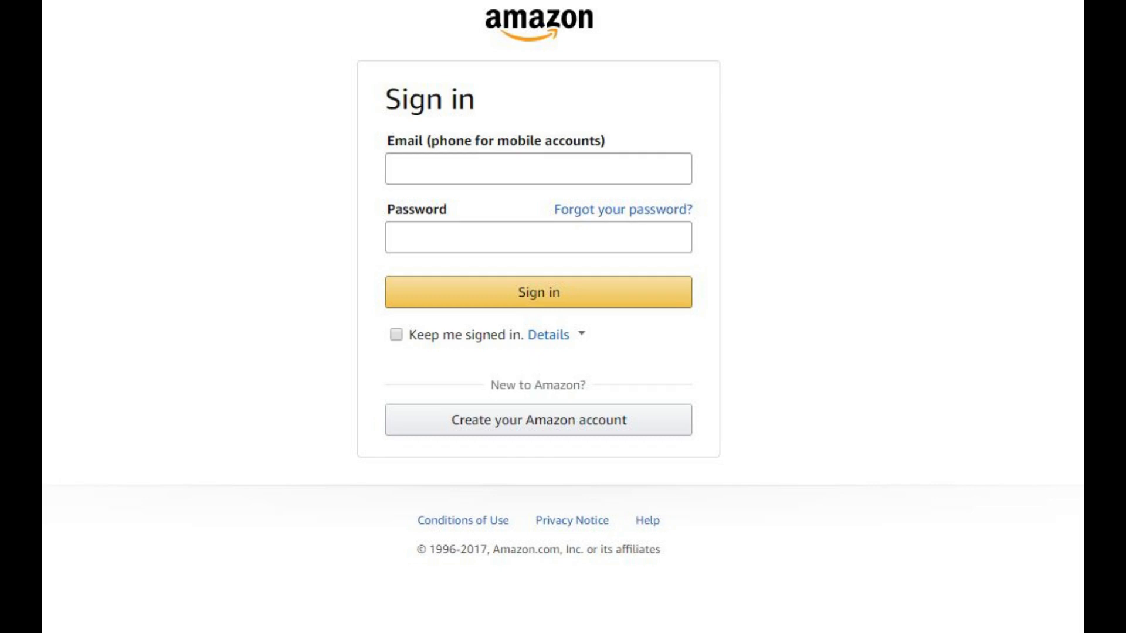
Sign in to the Amazon account with email and password.
click(537, 292)
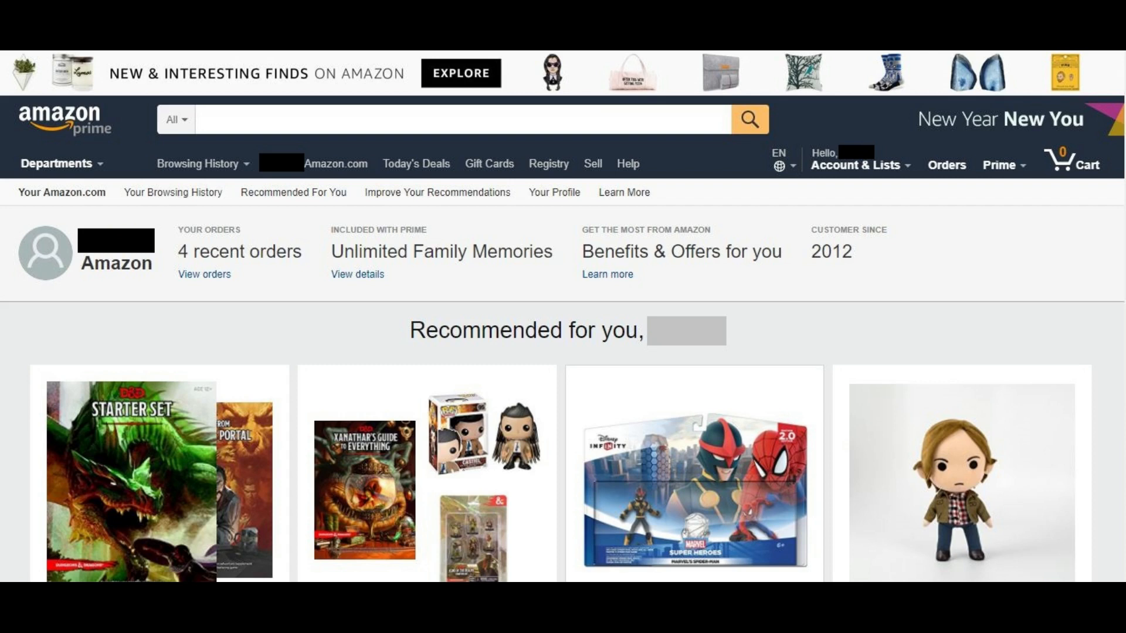
Go to Your Content and Devices from the Account & Lists menu.
click(860, 166)
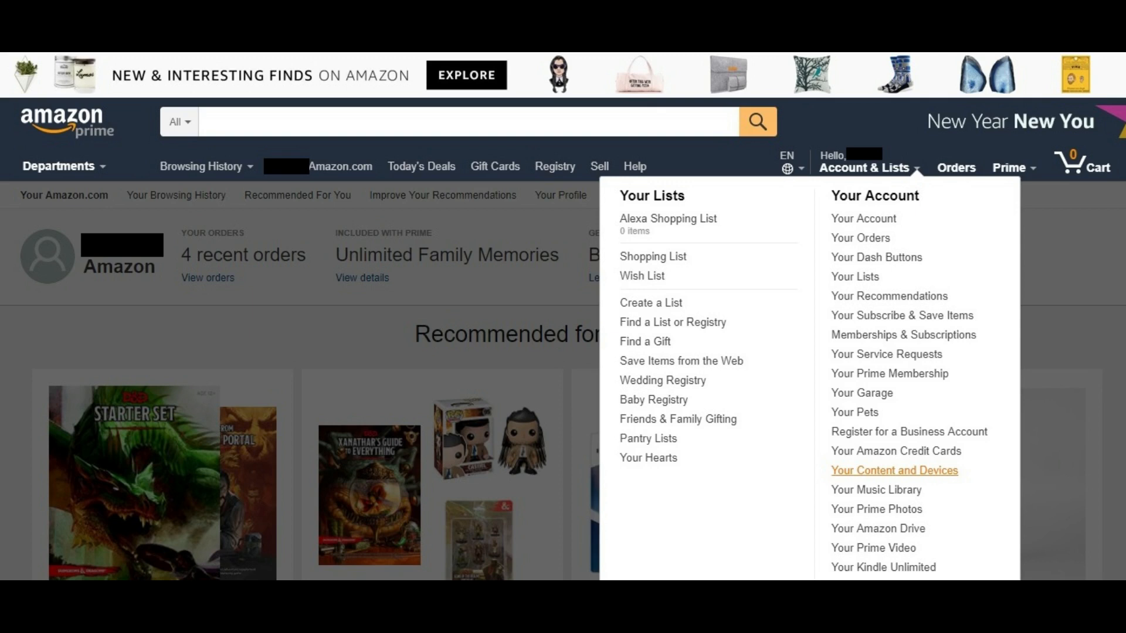
click(894, 469)
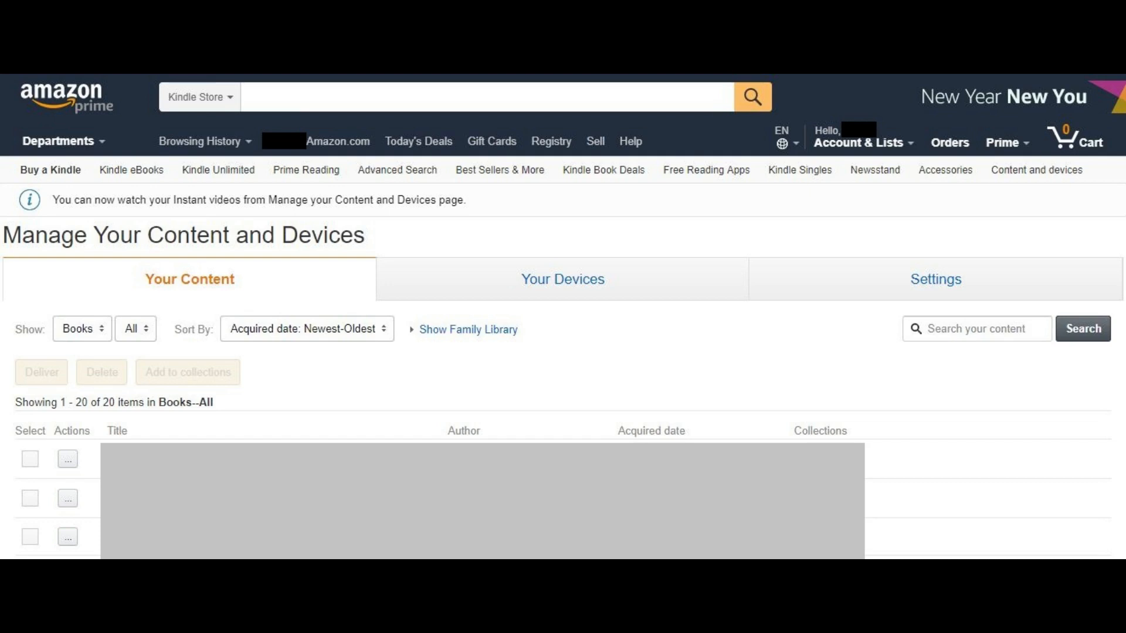
Under Your Devices, choose Manage voice recordings for the Echo Dot.
click(563, 278)
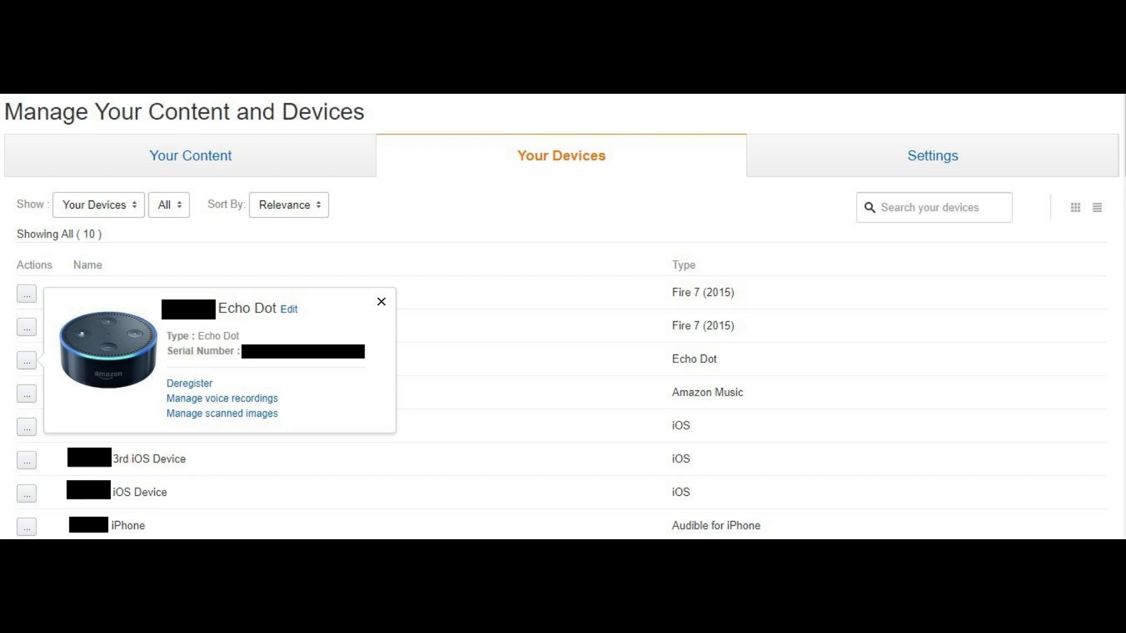
click(221, 398)
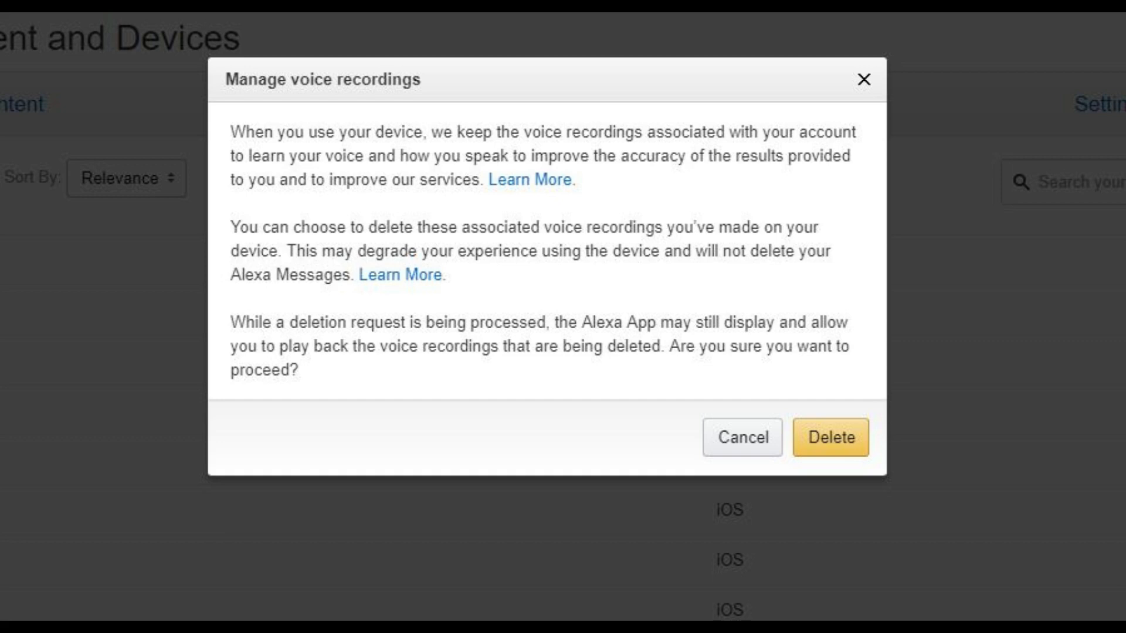
Confirm deletion of all the Echo Dot's voice recordings.
click(829, 437)
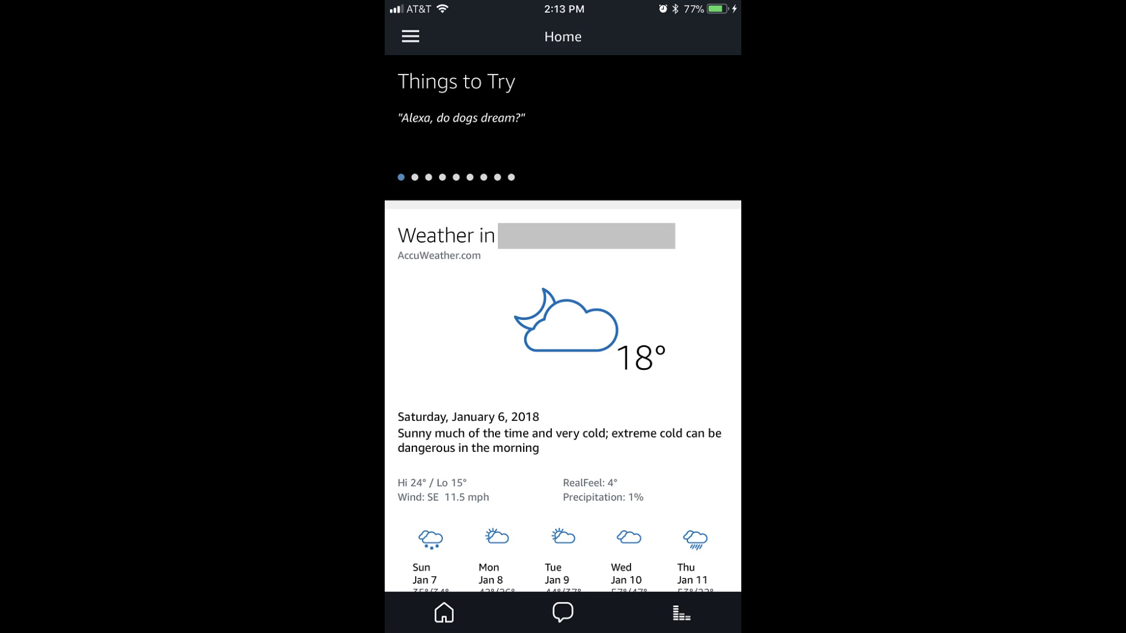
Open History from the Alexa app's Settings menu.
click(410, 36)
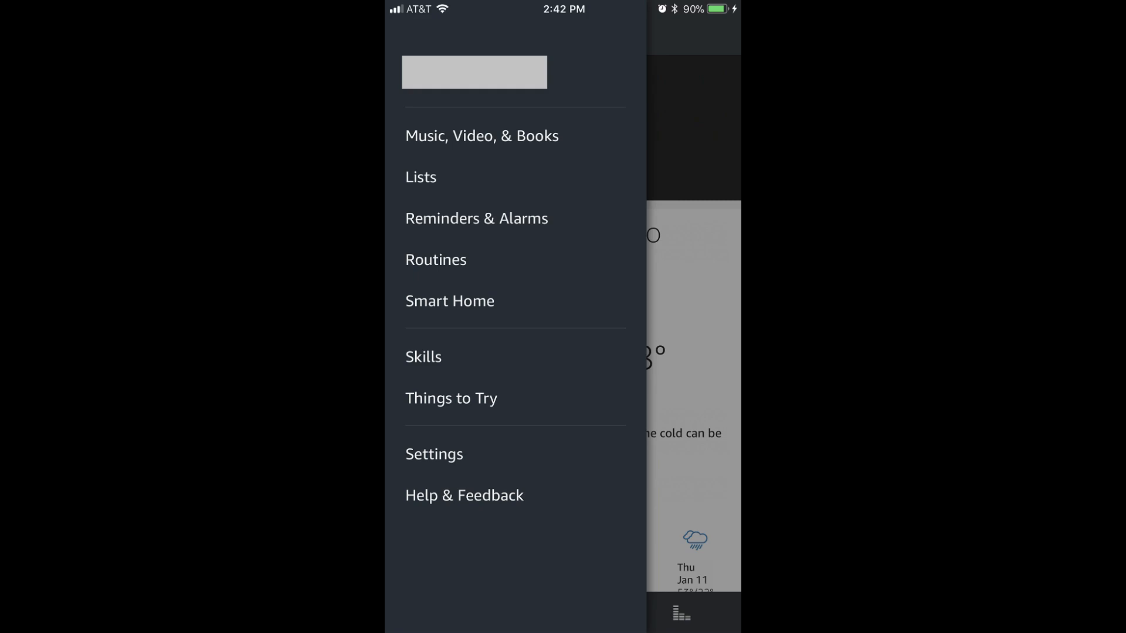
click(434, 454)
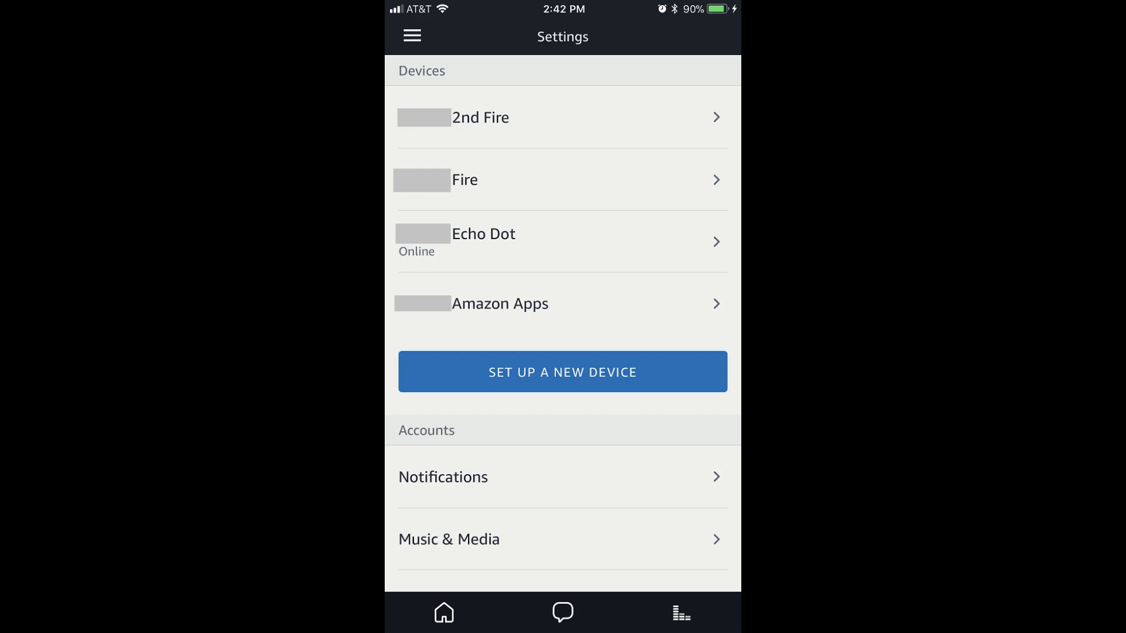
scroll(down, 3)
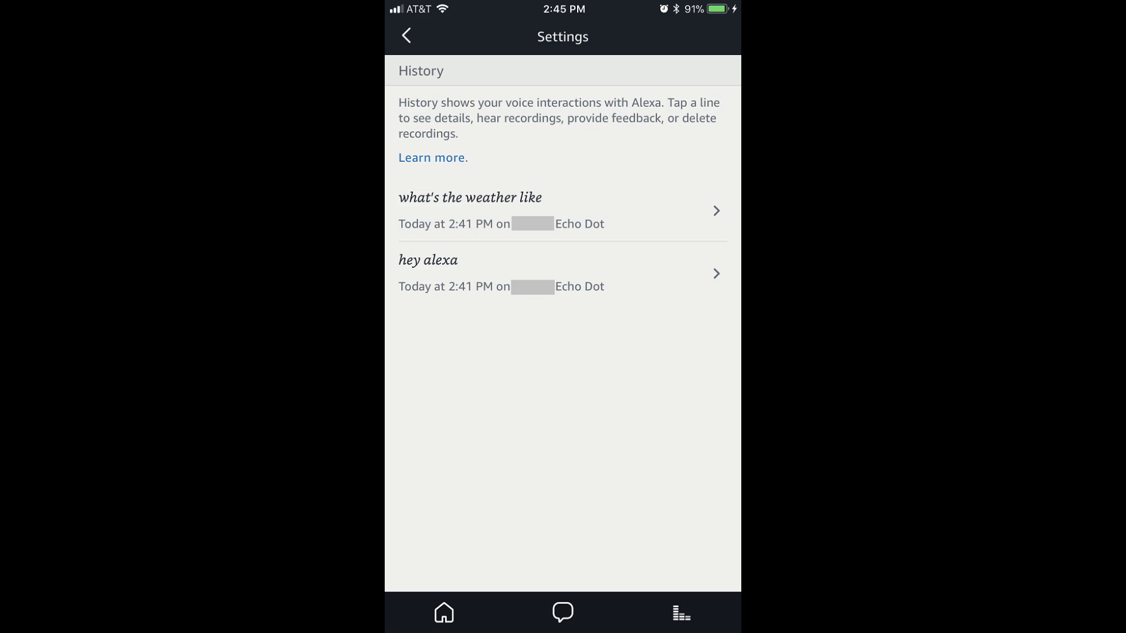
Delete the 'hey alexa' voice recording from its history entry.
click(428, 274)
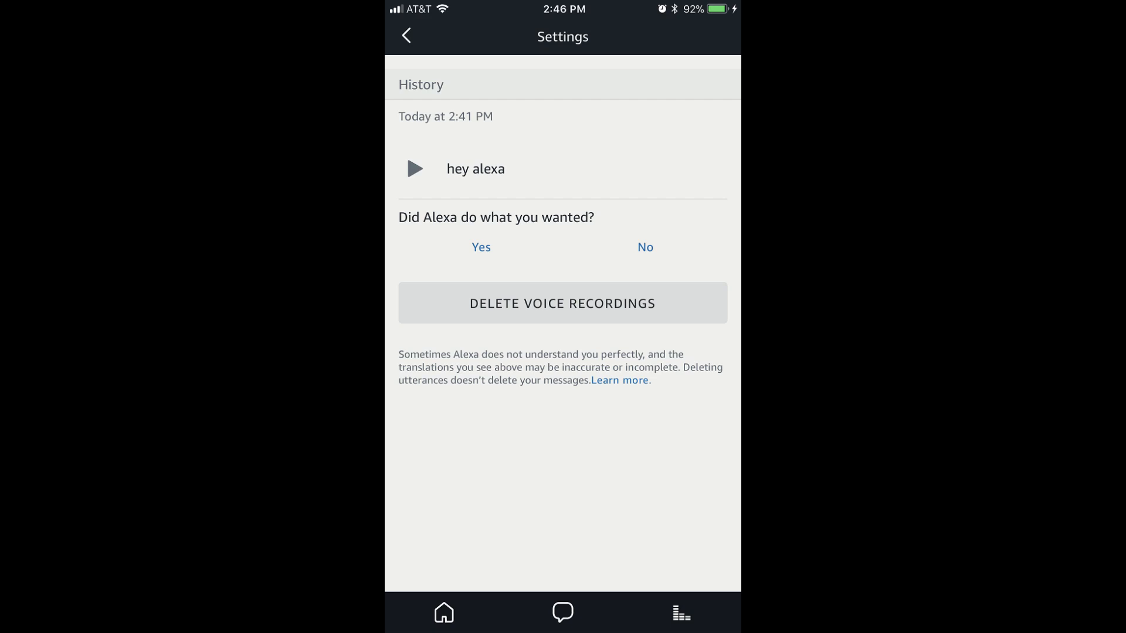
click(406, 36)
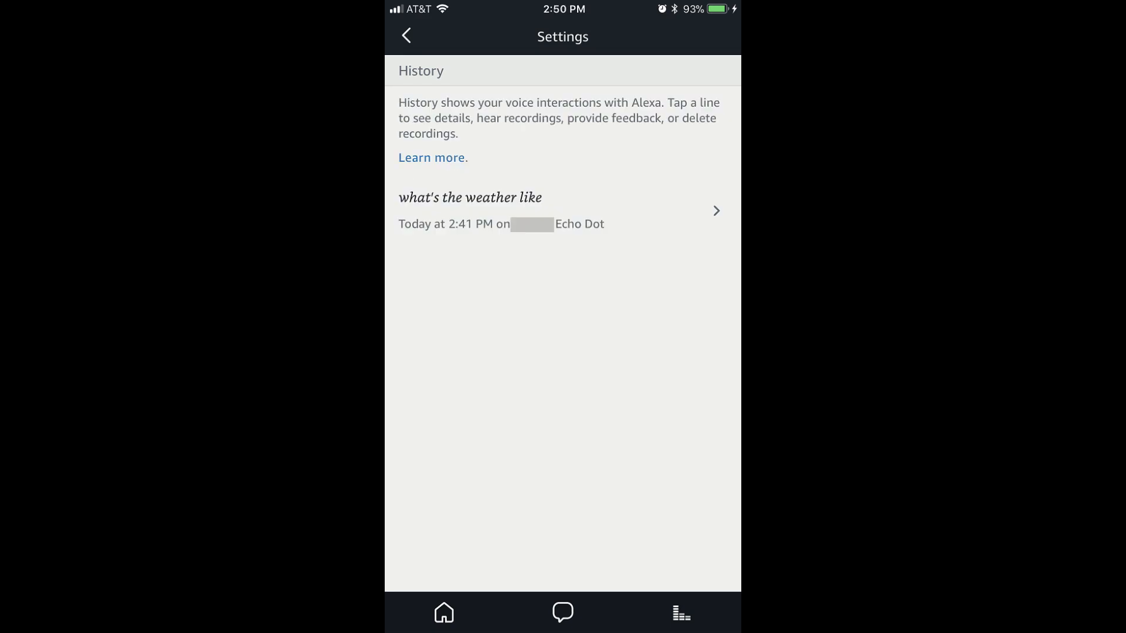